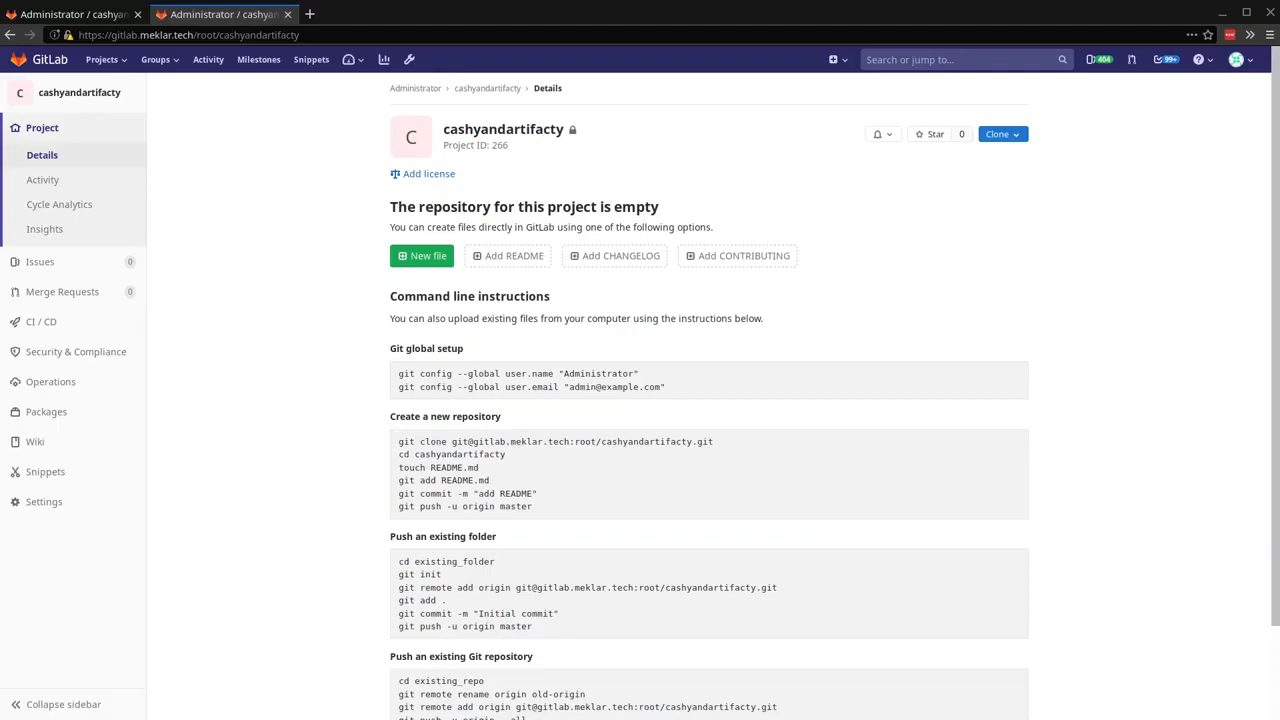
mouse_move(633, 497)
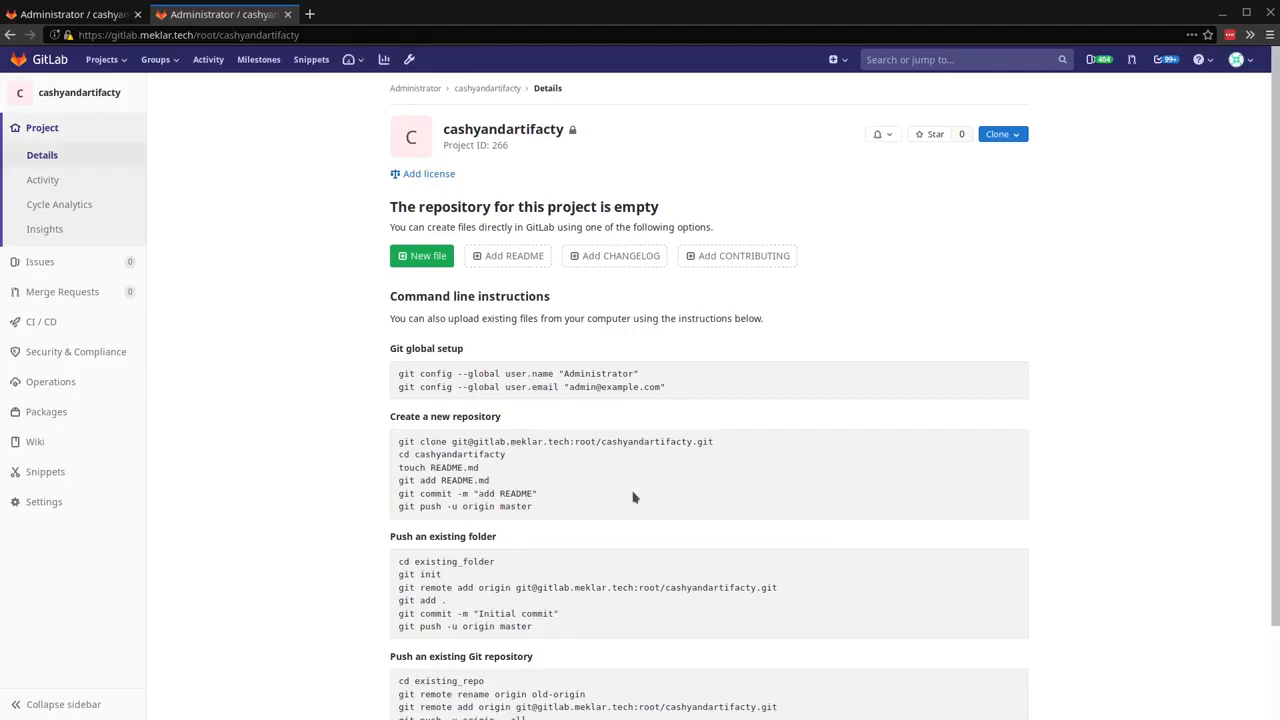
Commit a Gemfile sourcing rubygems.org and requiring the gitlab gem to master
click(421, 255)
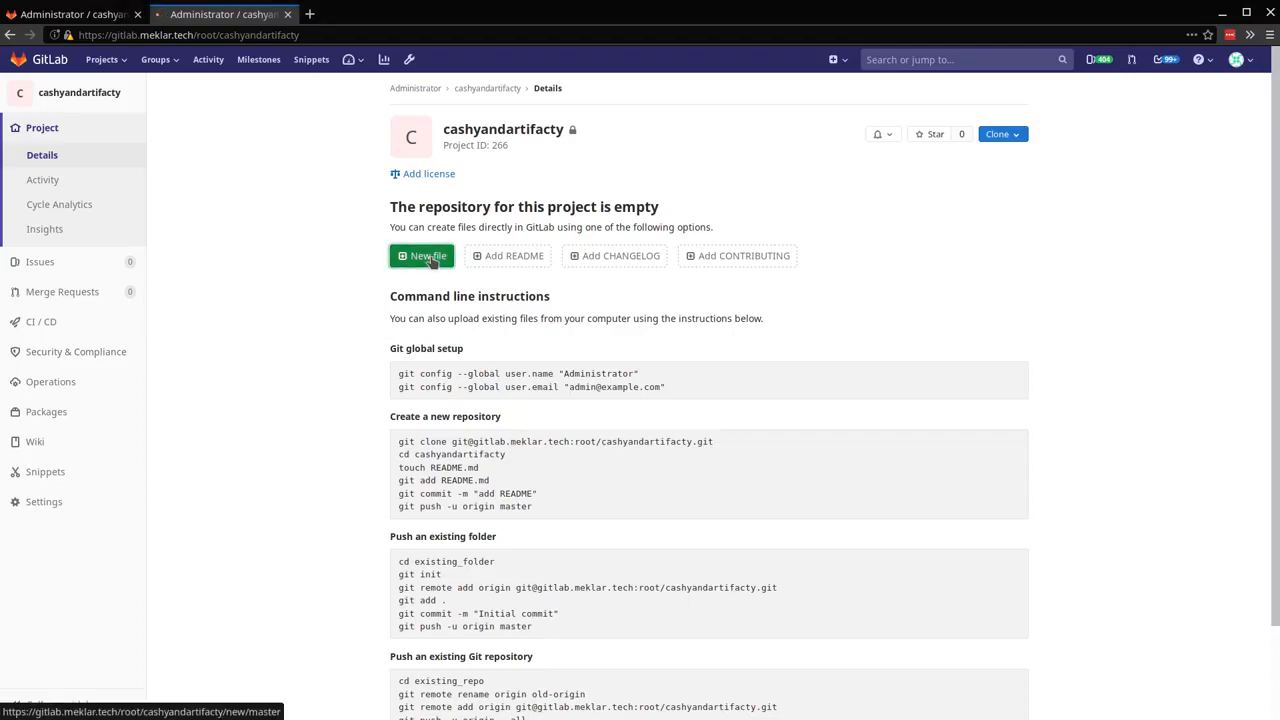
click(421, 255)
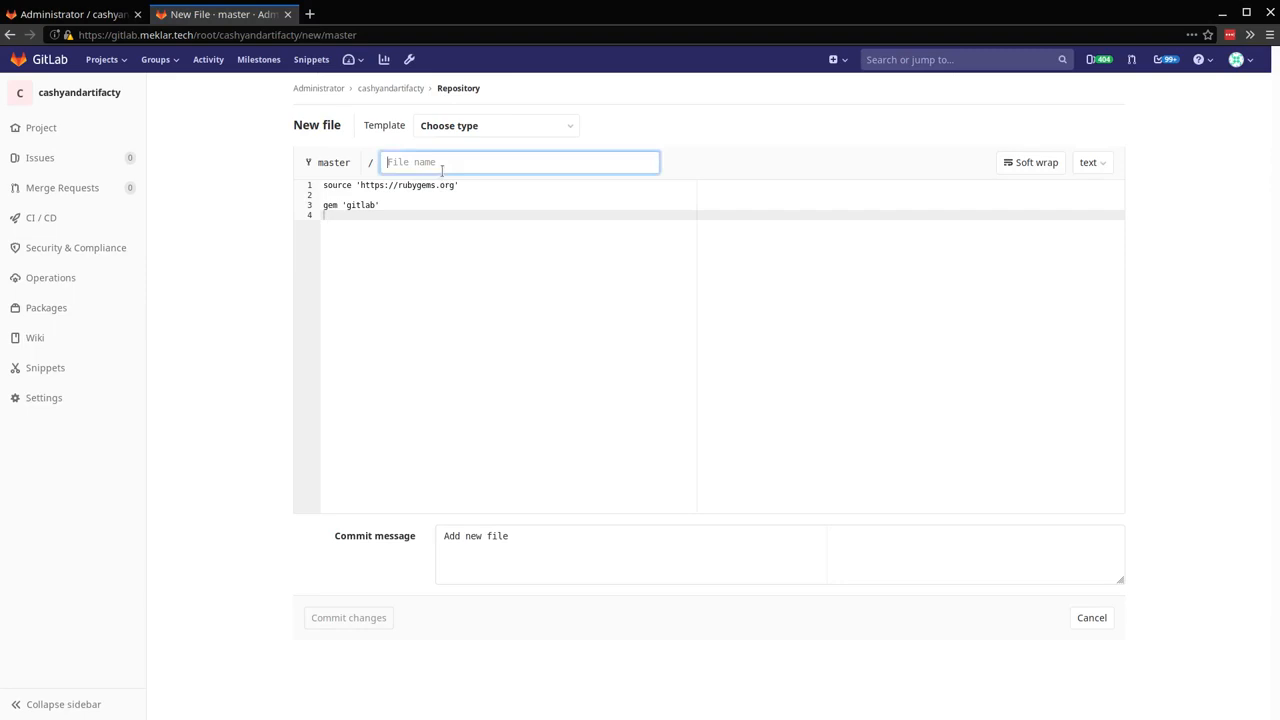
text(Gemfile)
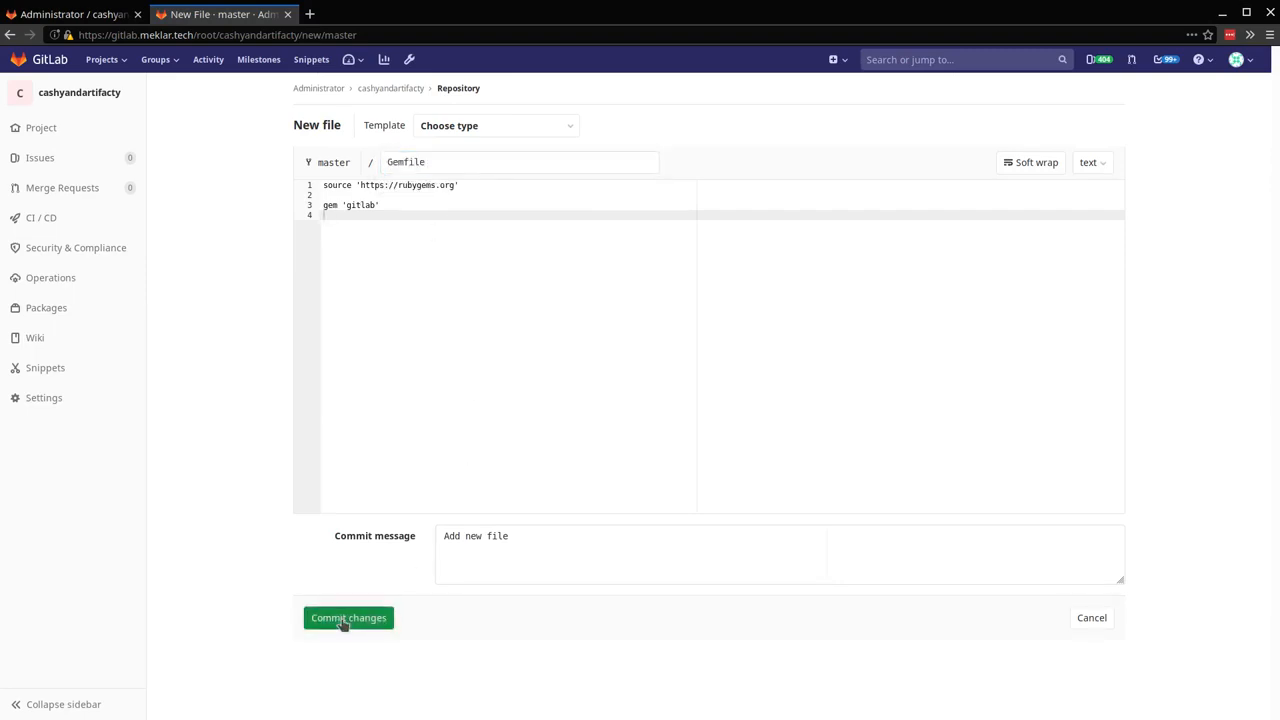
click(348, 617)
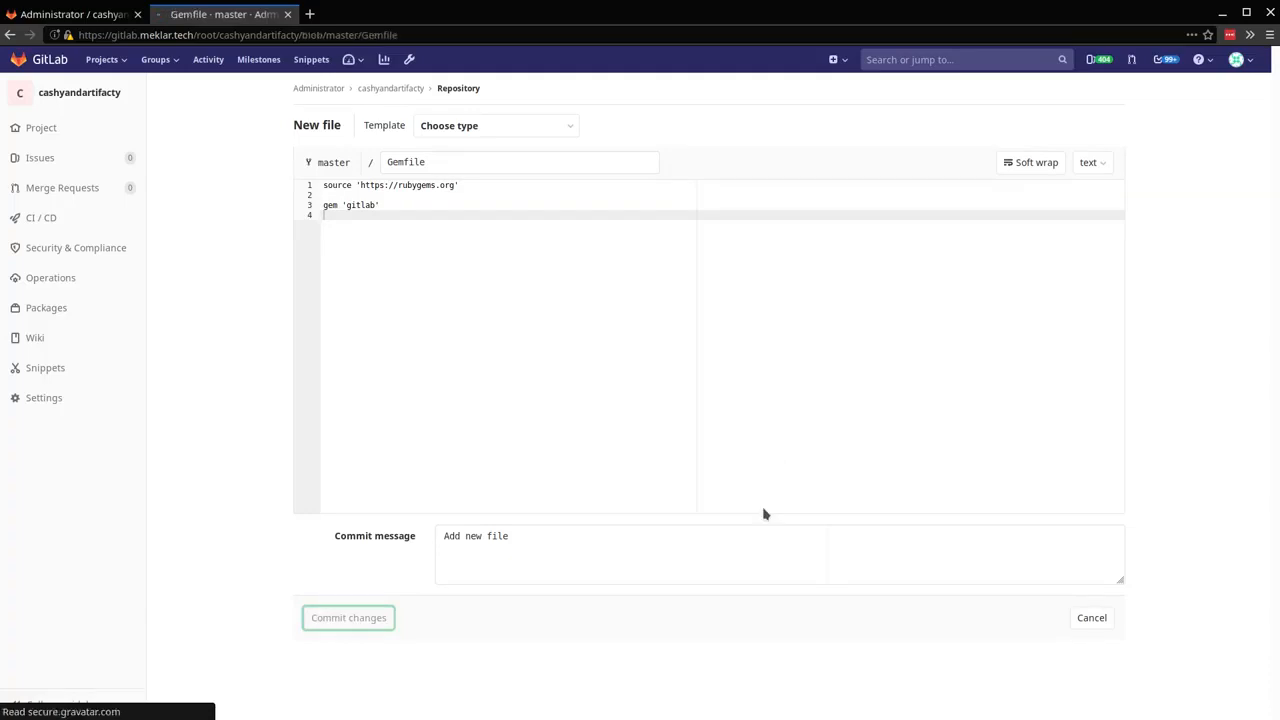
Commit .gitlab-ci.yml with ruby:latest, vendor cache, bundle install, and echo build/test jobs
click(348, 617)
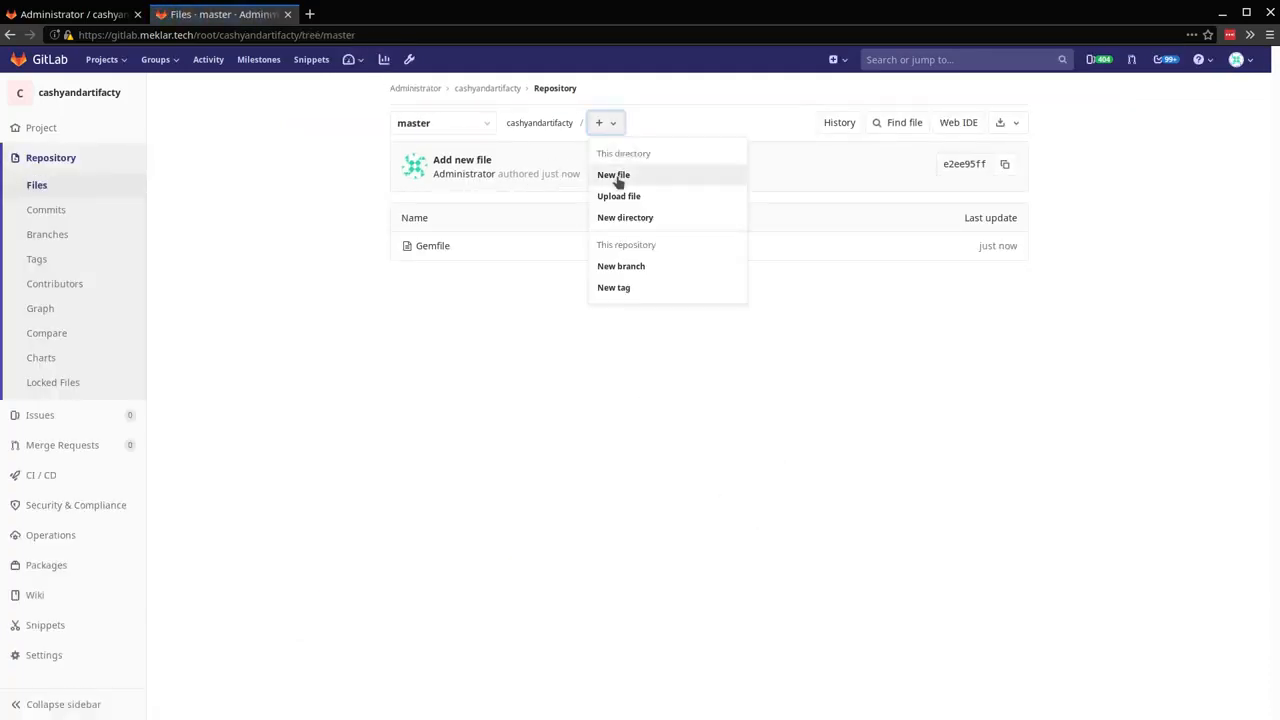
click(613, 174)
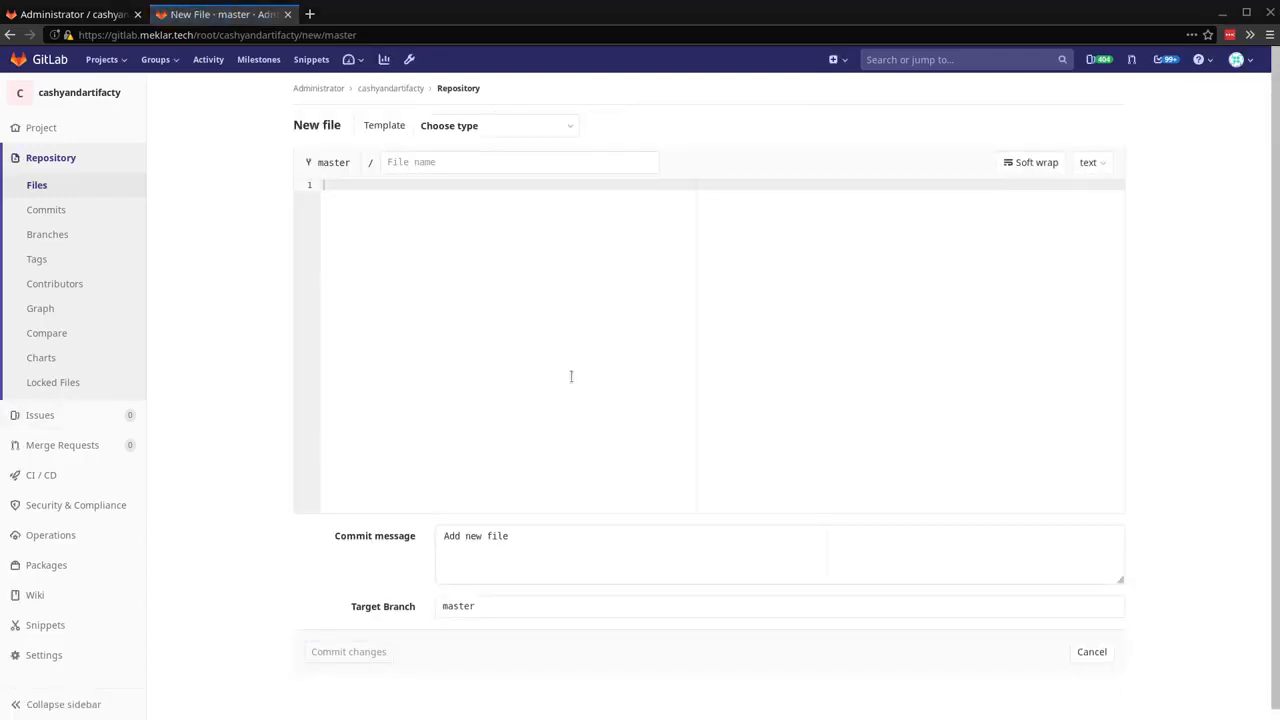
click(495, 125)
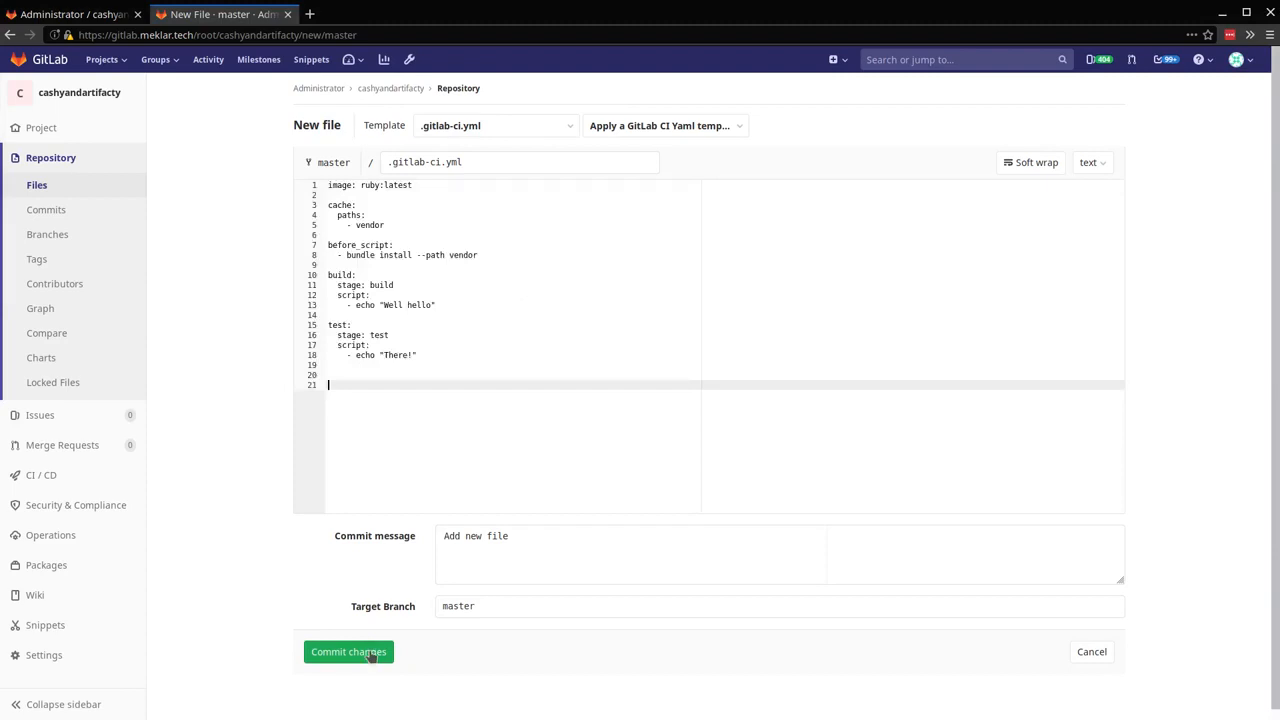
click(348, 651)
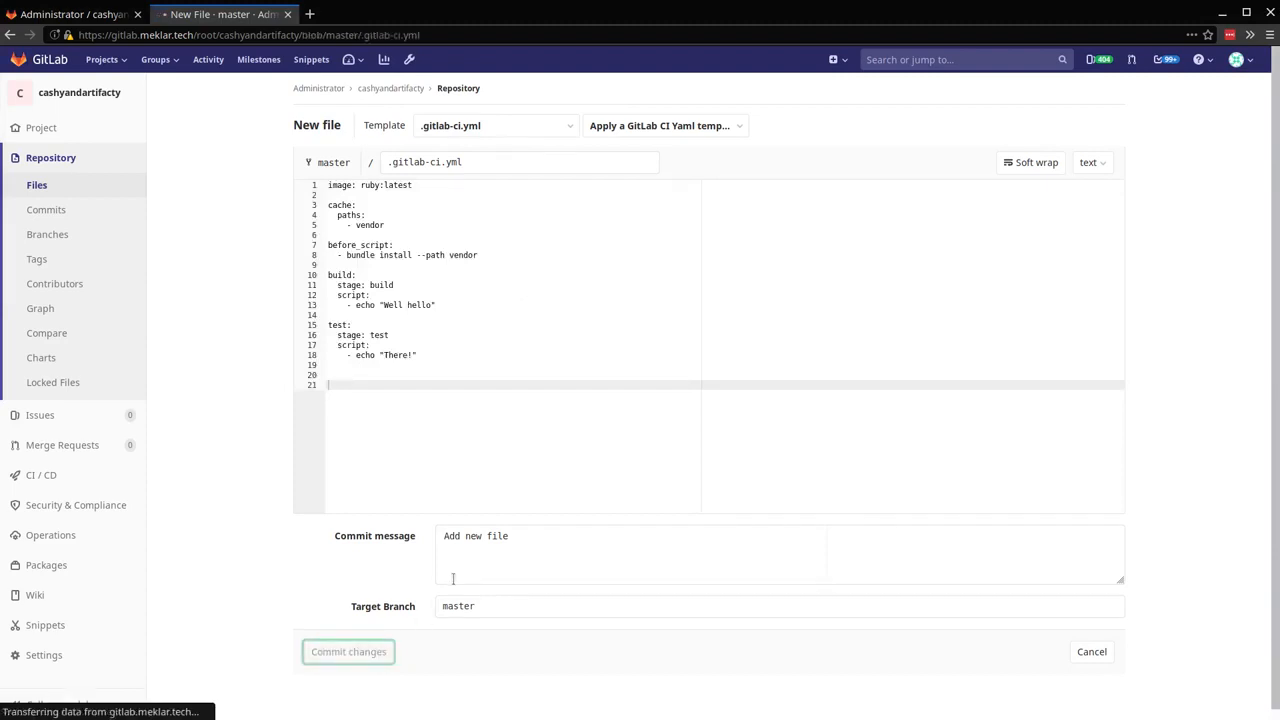
click(348, 651)
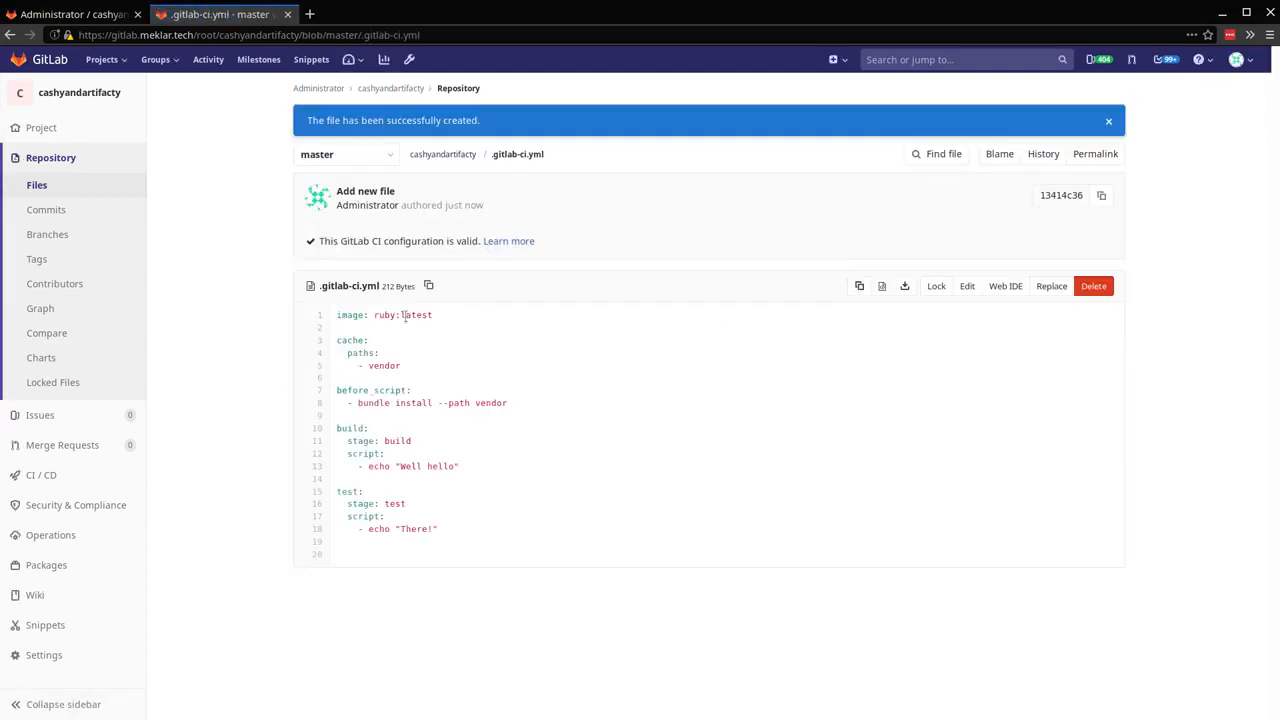
Show the project's pipelines list, with pipeline #29 running
double_click(366, 315)
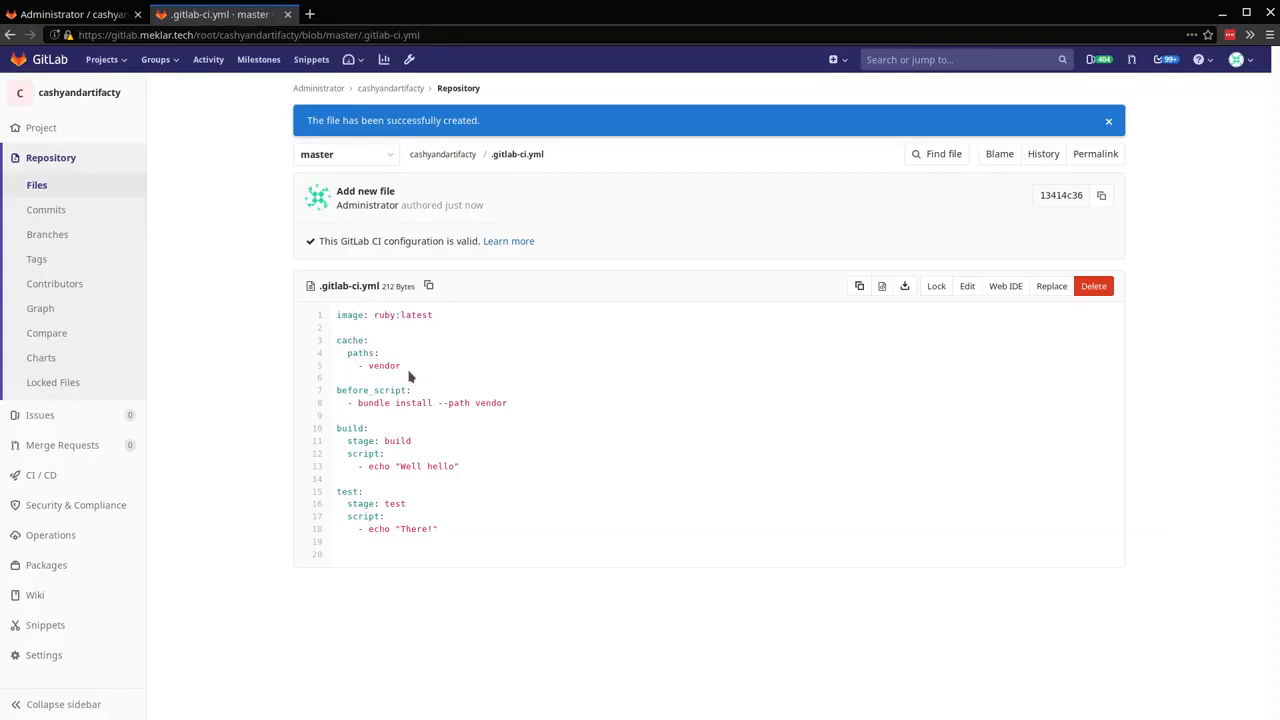
mouse_move(427, 367)
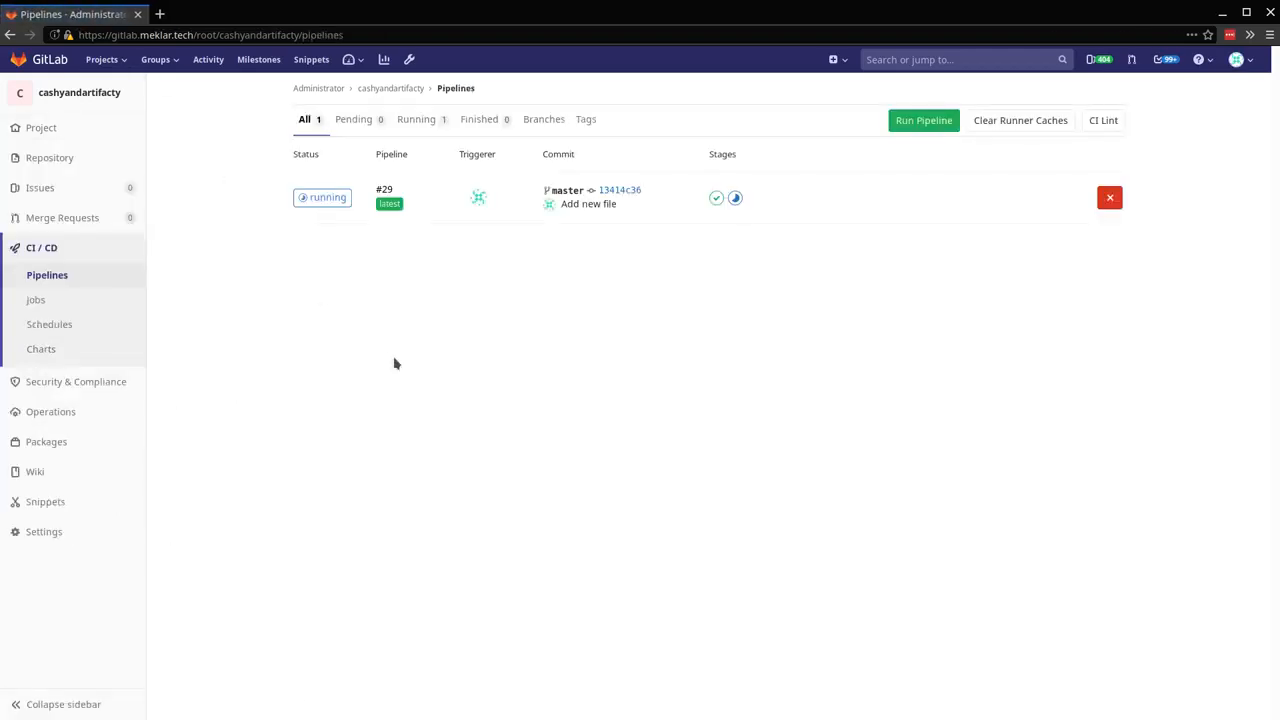
Review pipeline #29's build and test job logs showing cache extraction, gem install and cache save
click(384, 189)
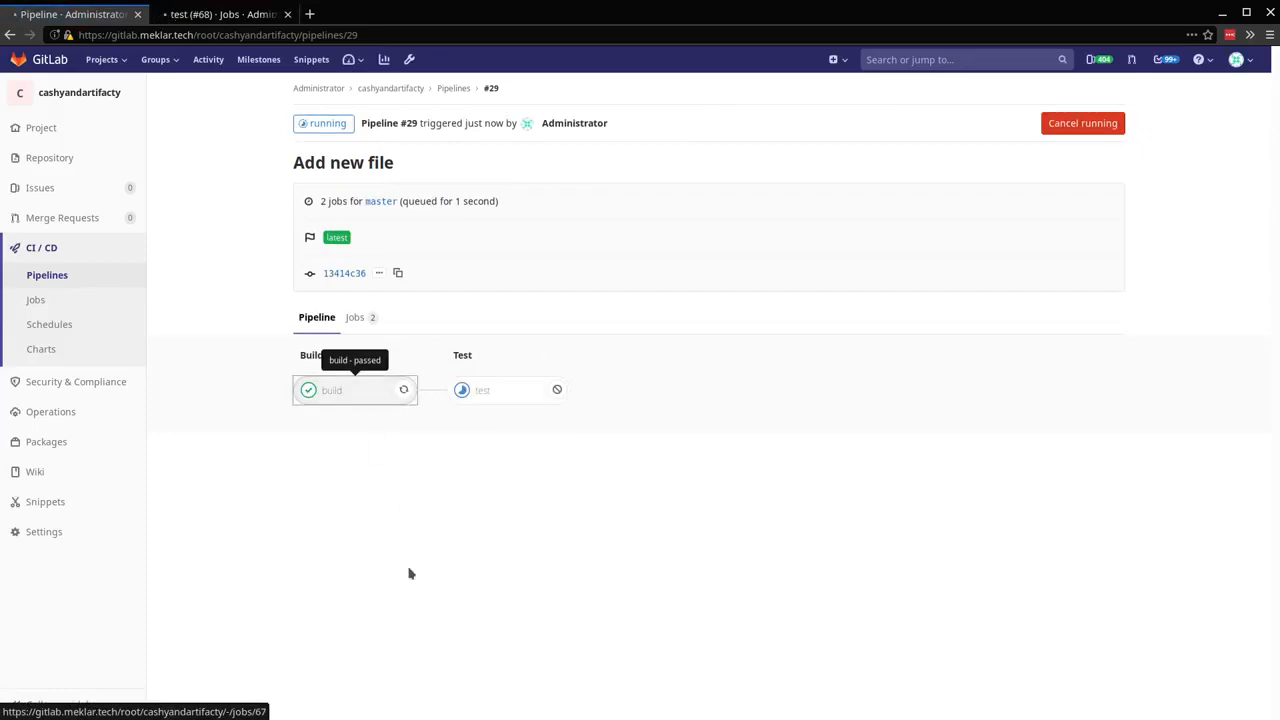
click(331, 390)
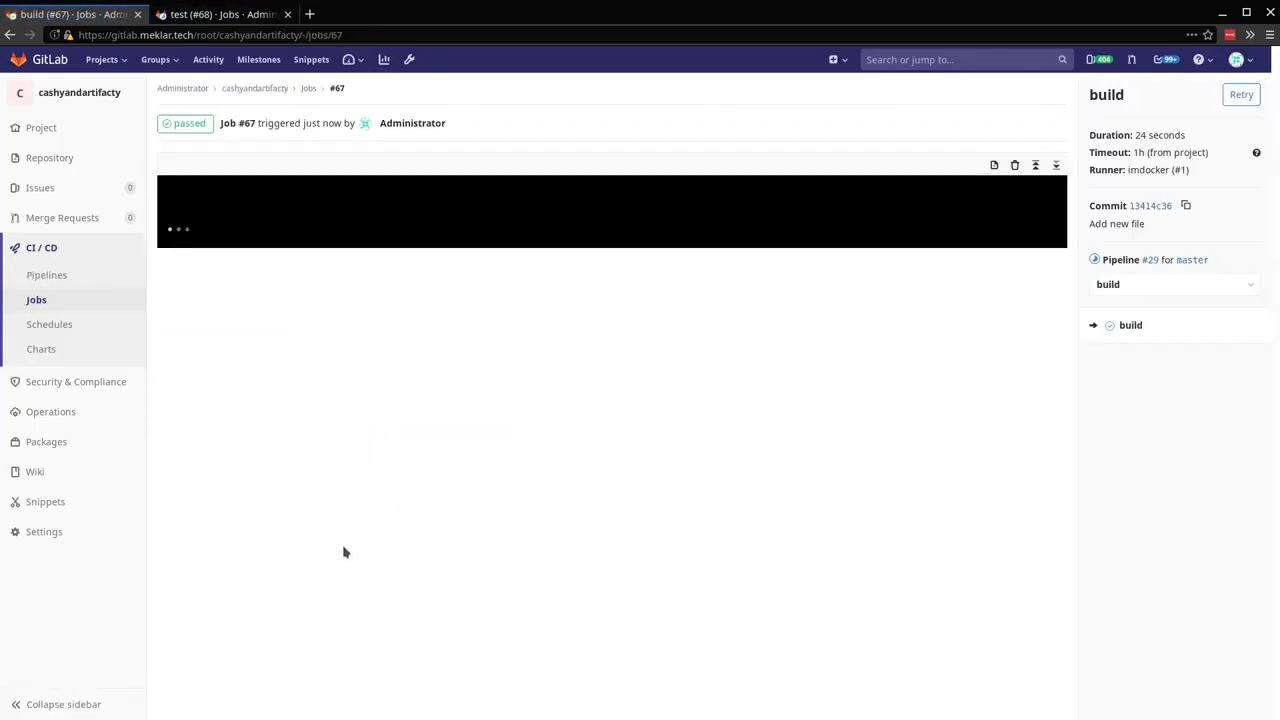
click(220, 14)
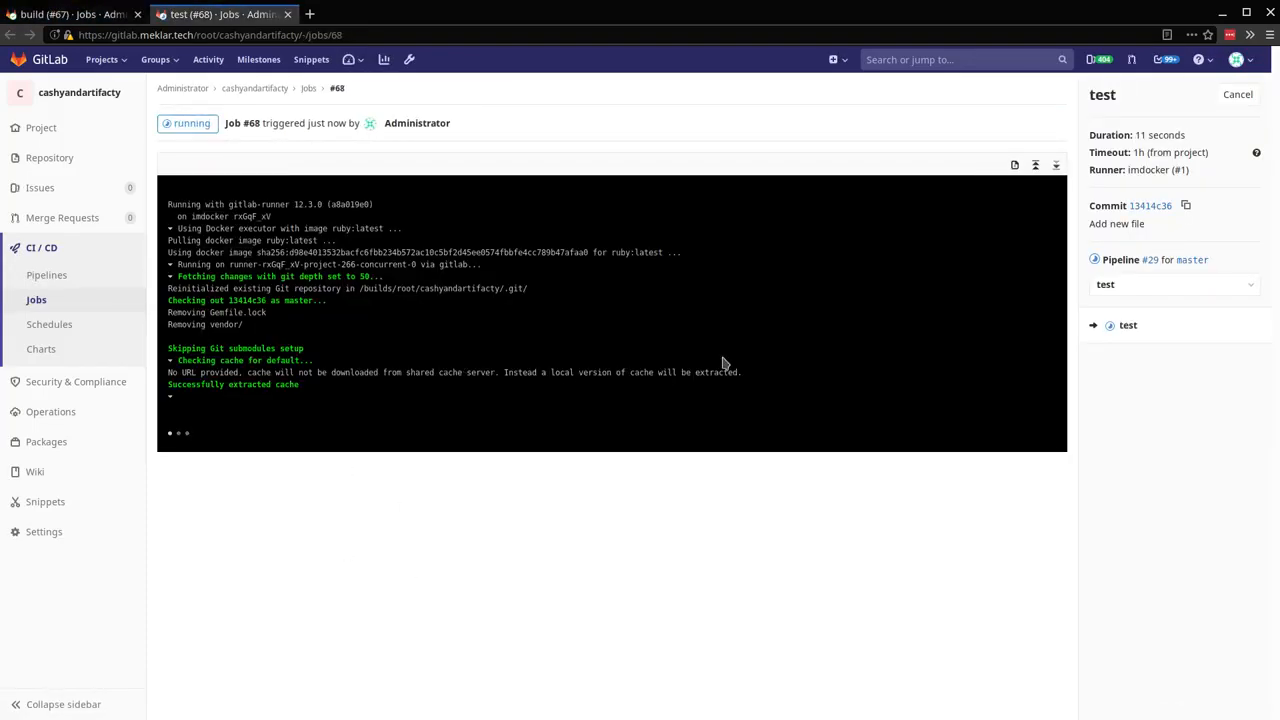
click(70, 14)
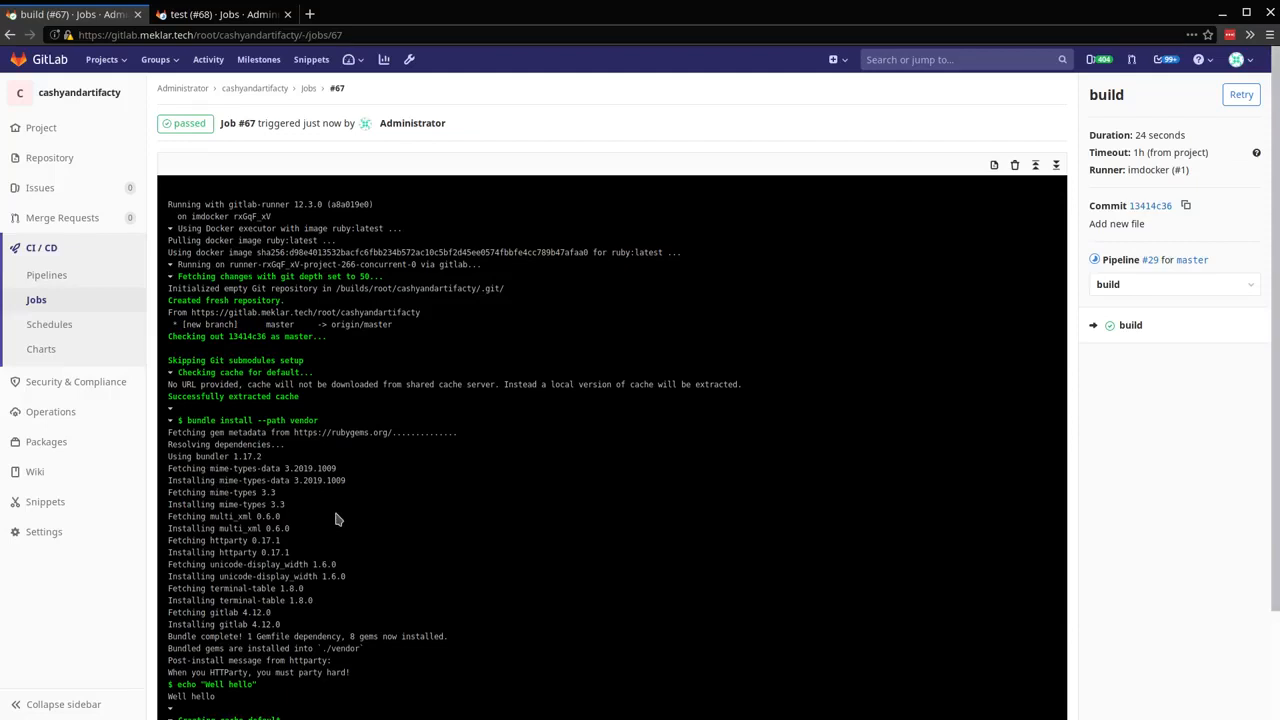
click(220, 14)
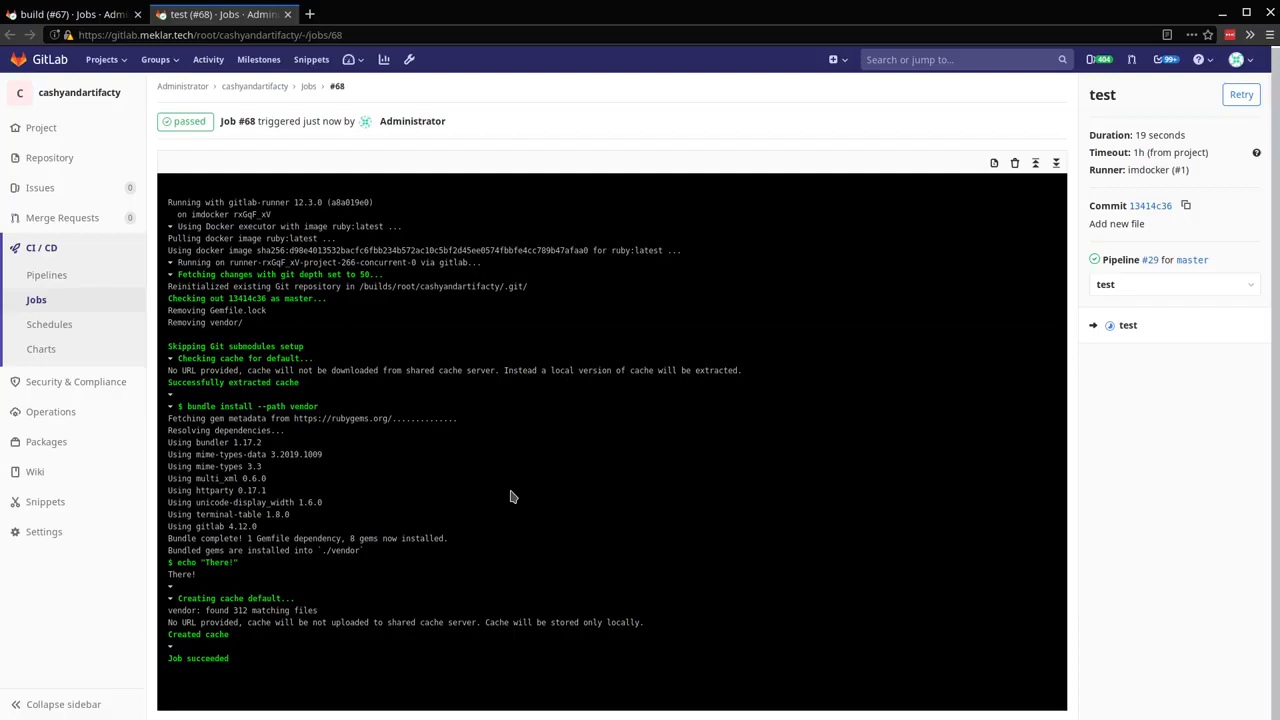
mouse_move(479, 298)
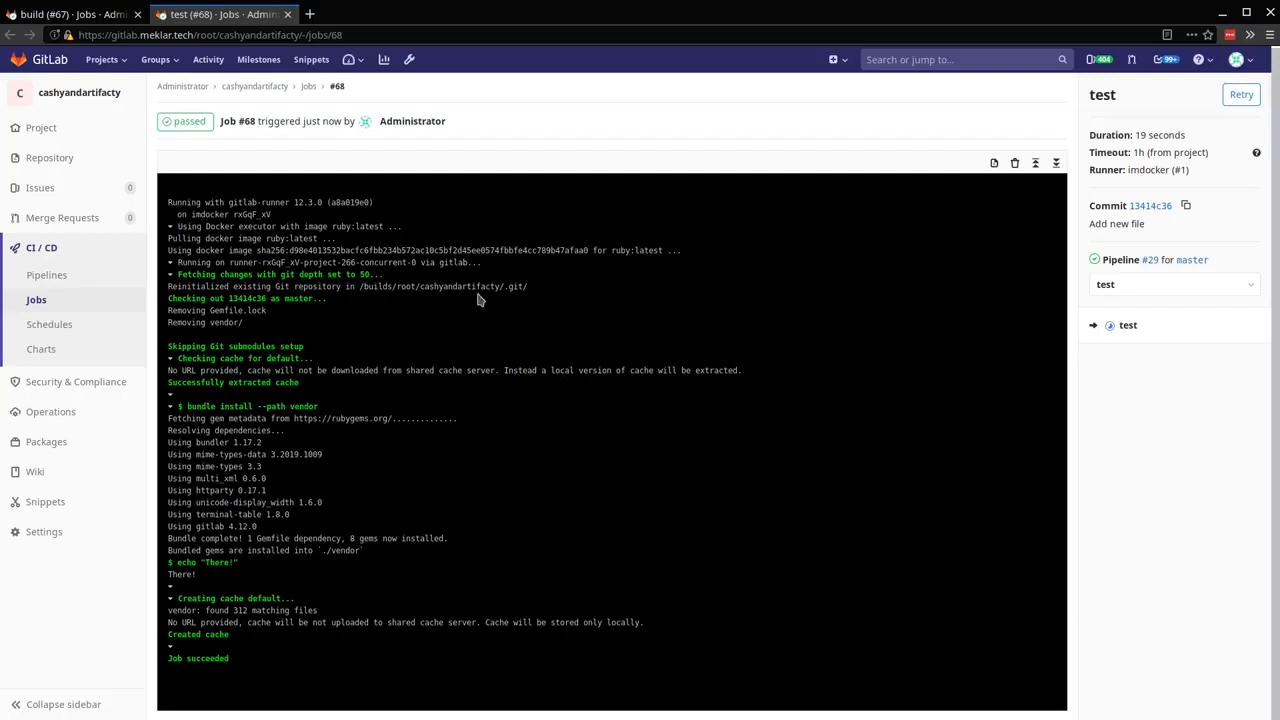
click(70, 14)
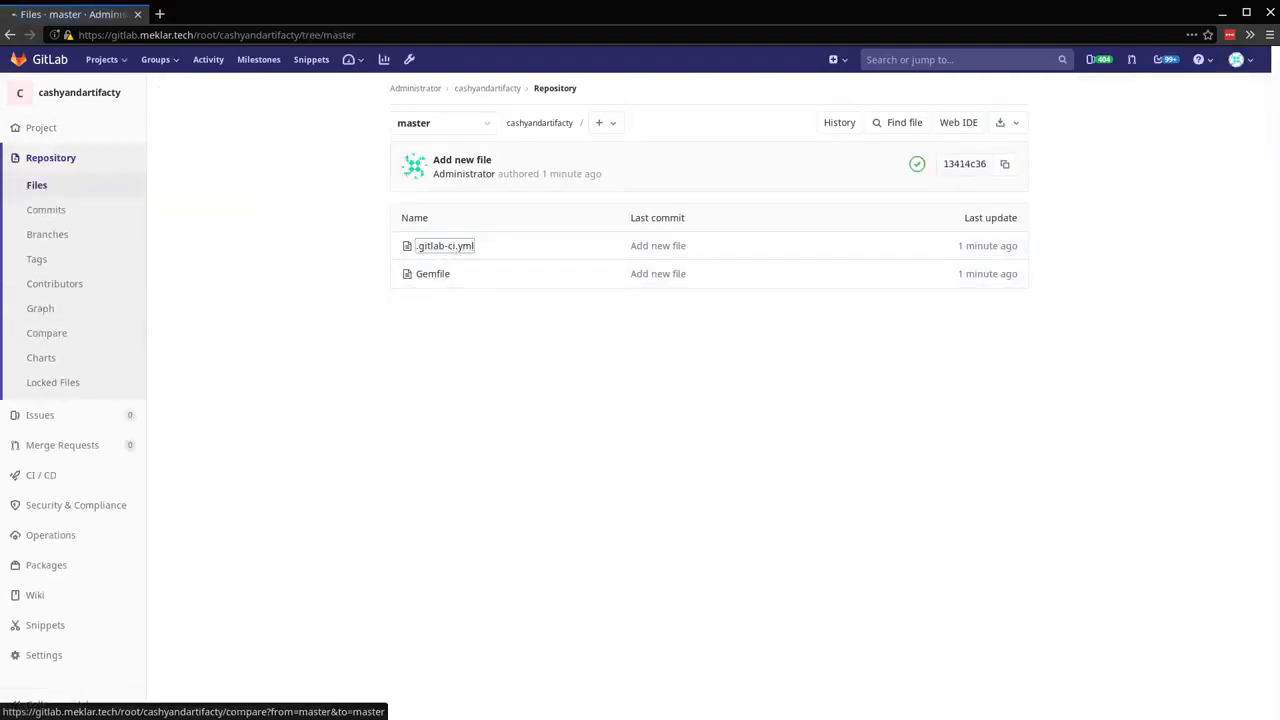
Commit .gitlab-ci.yml so build writes a dated output/ file kept as a 5-day artifact
click(444, 245)
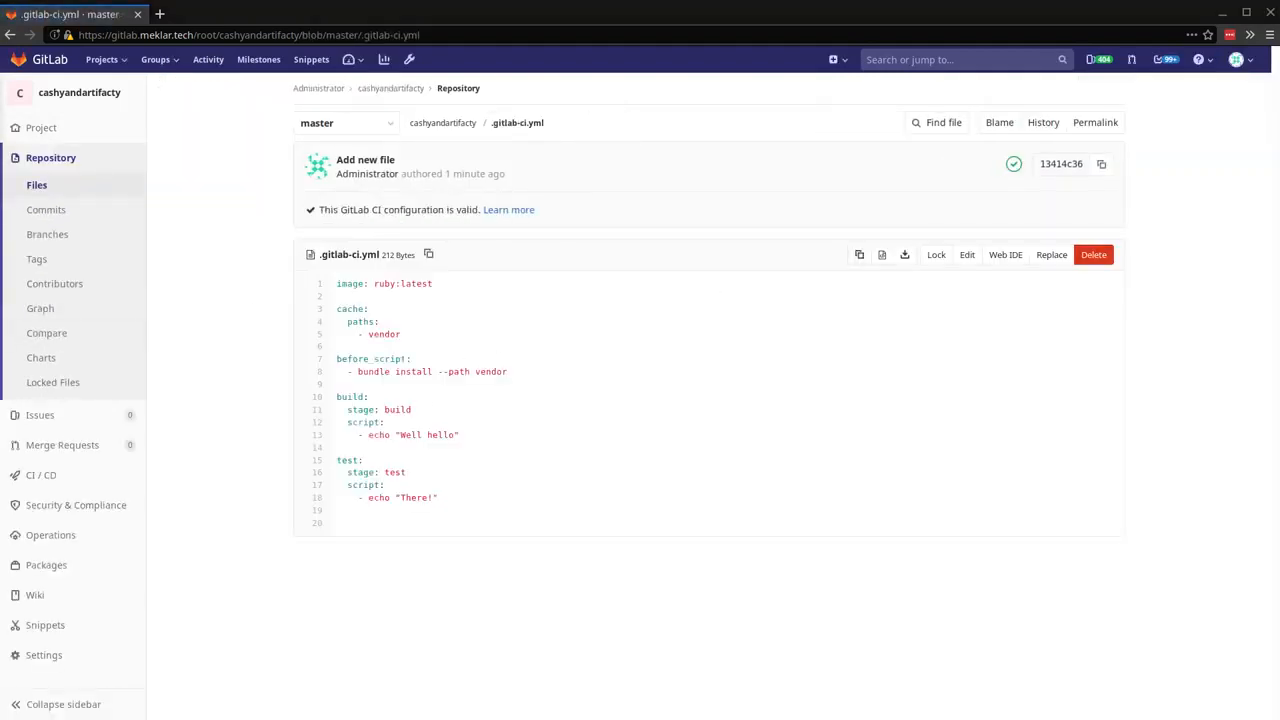
click(966, 254)
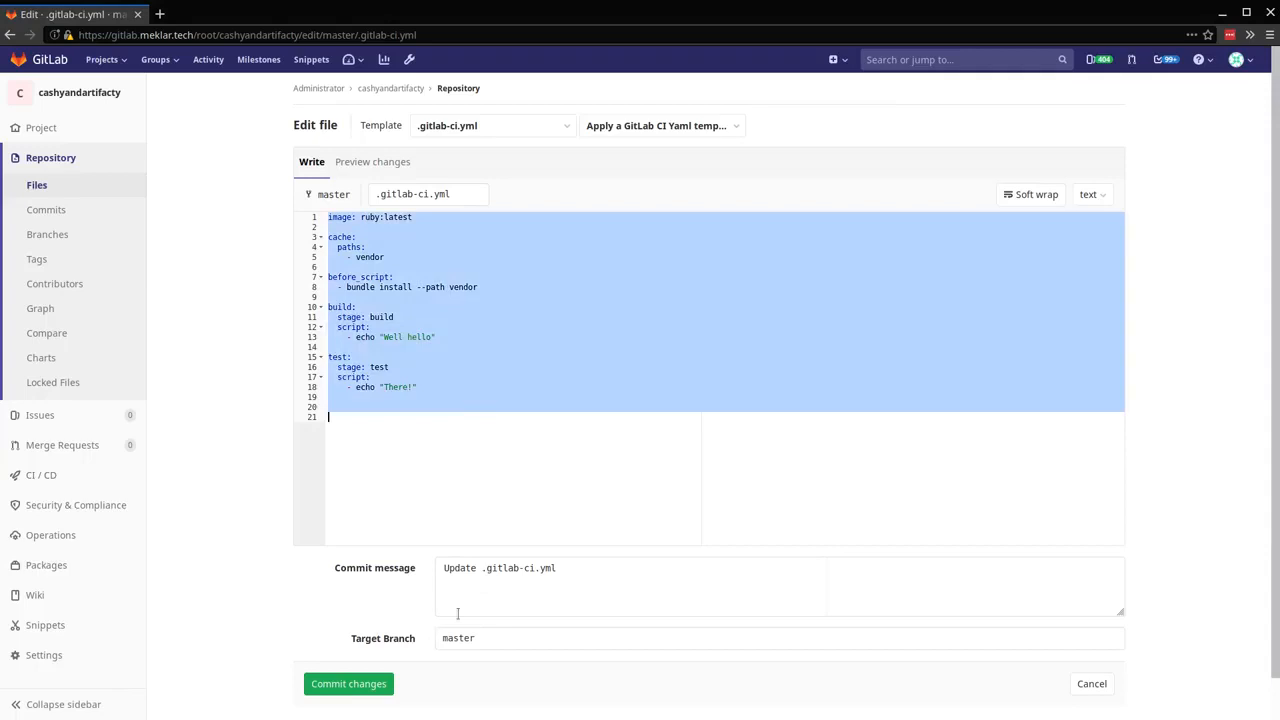
click(348, 683)
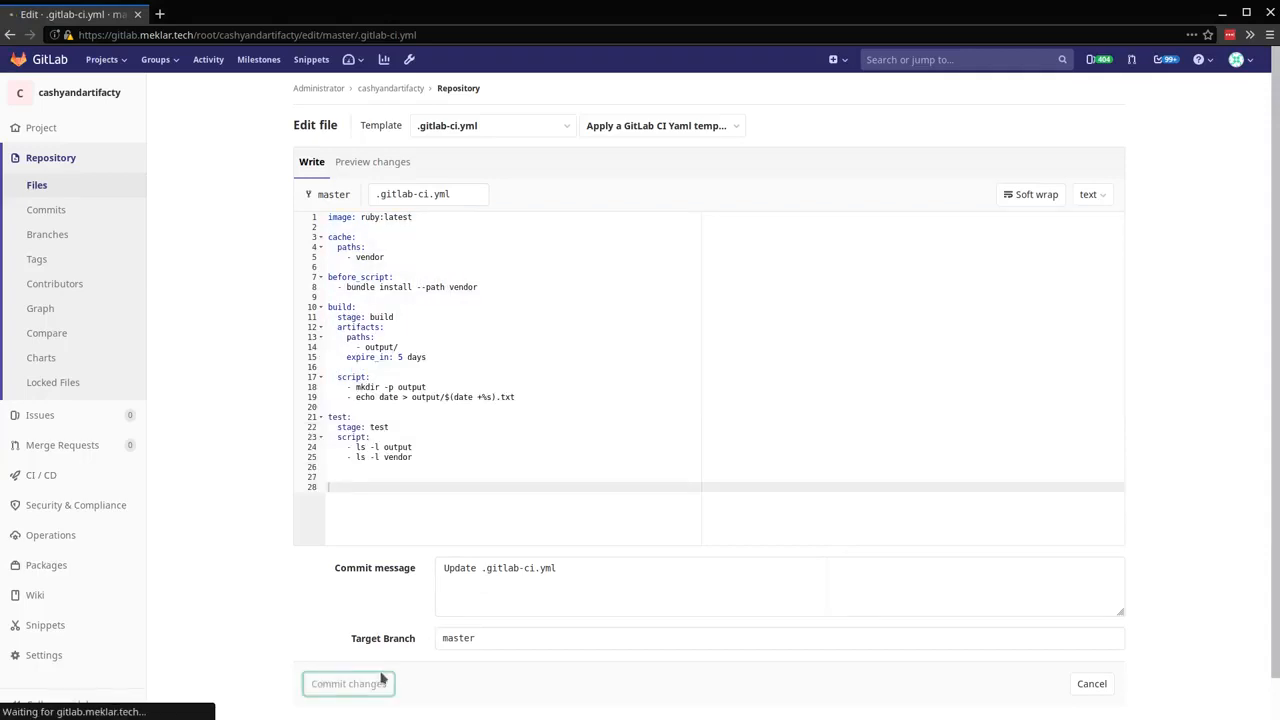
click(348, 683)
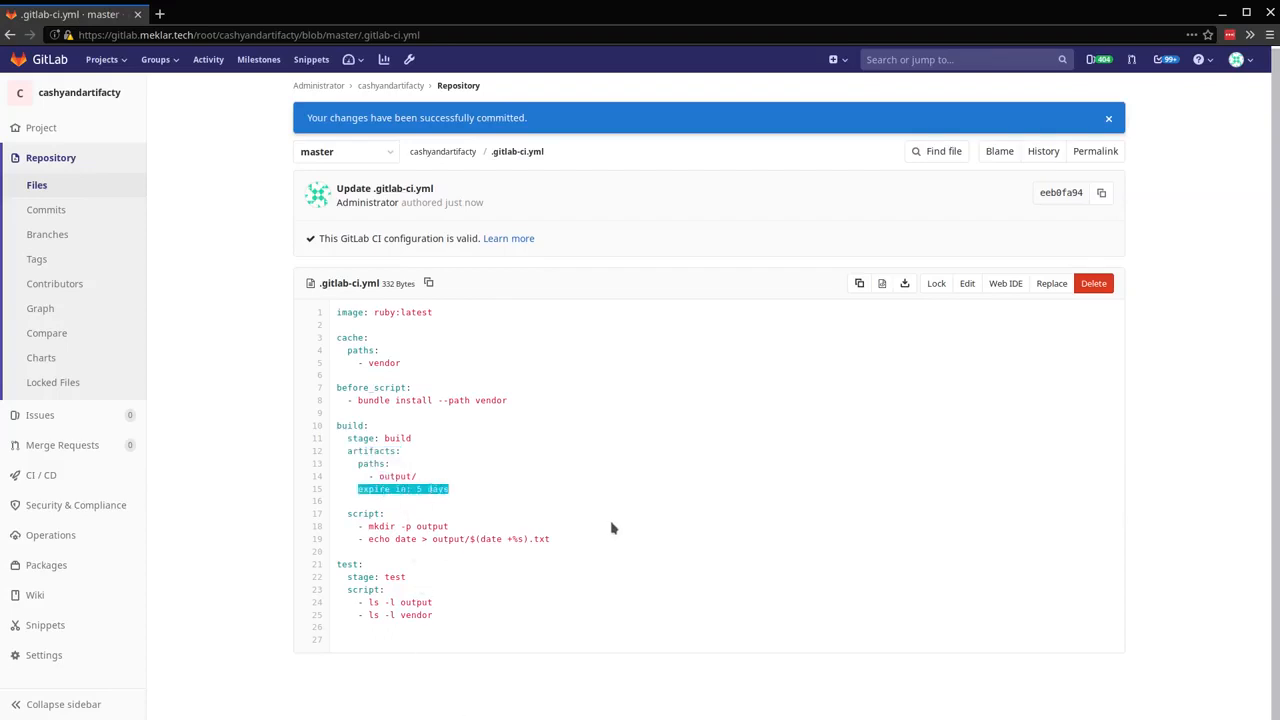
mouse_move(366, 565)
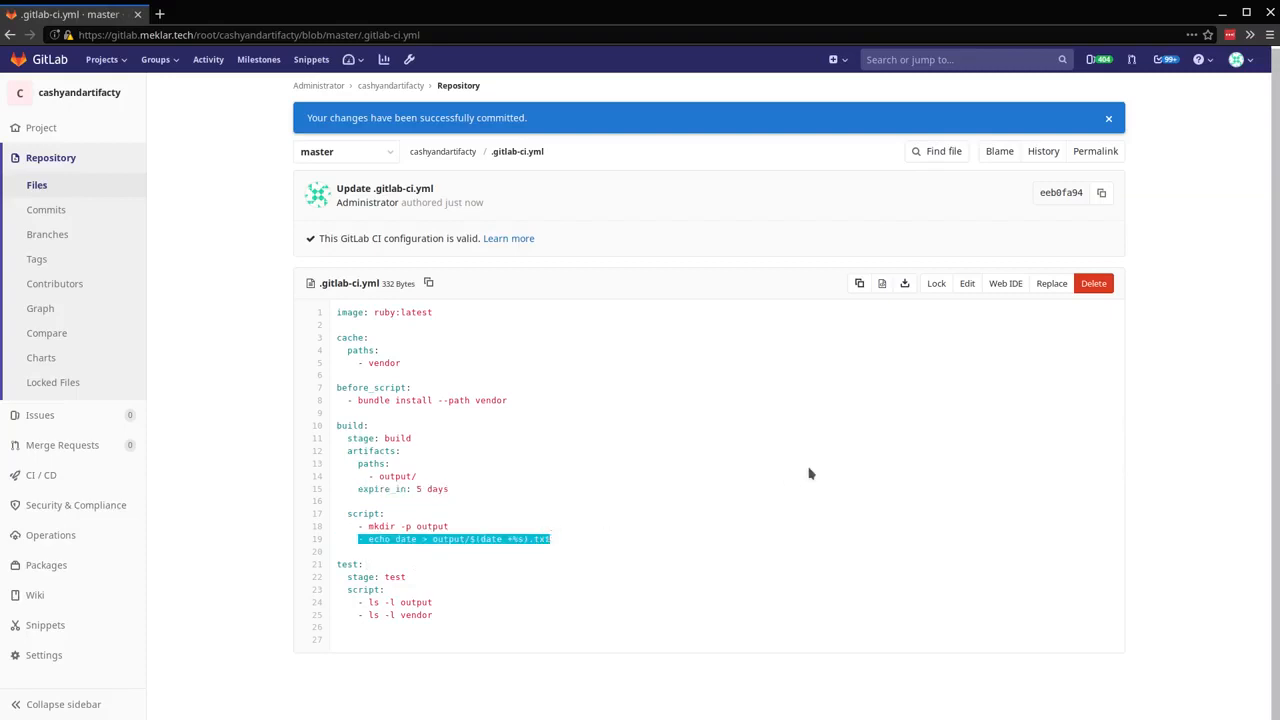
mouse_move(815, 472)
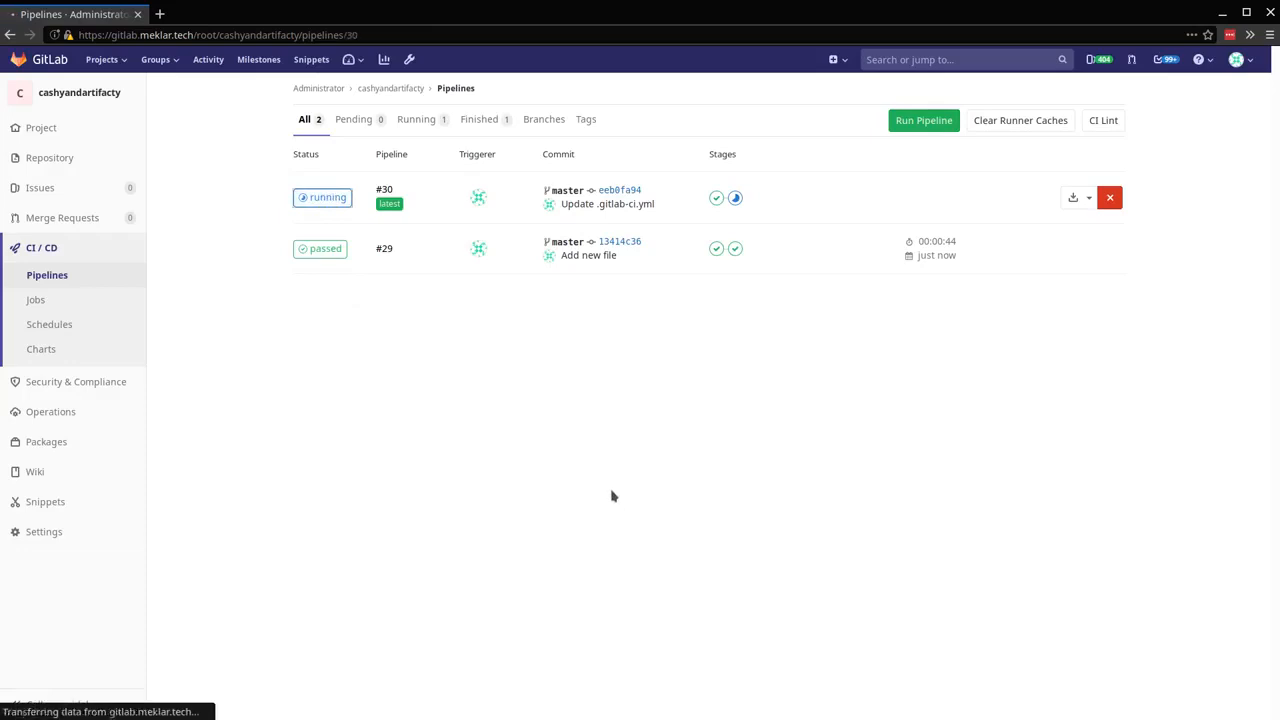
Open build job #69 of pipeline #30 and check its artifact upload
click(384, 189)
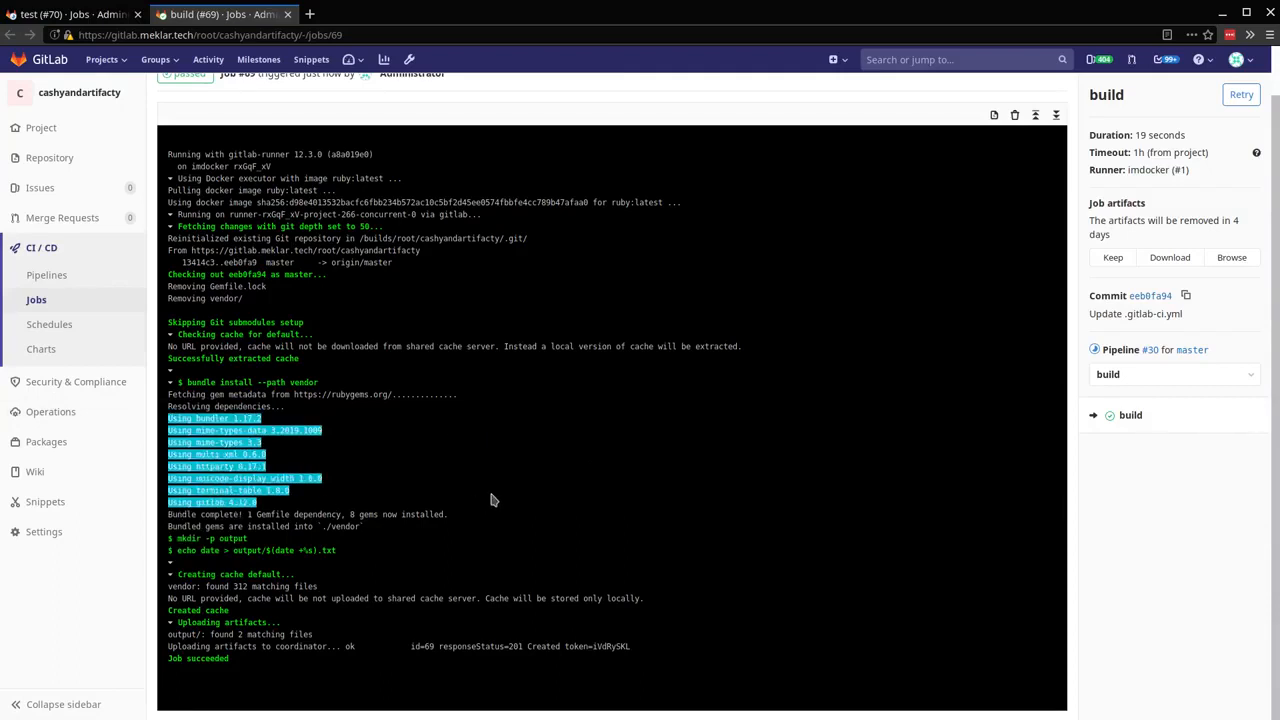
mouse_move(255, 633)
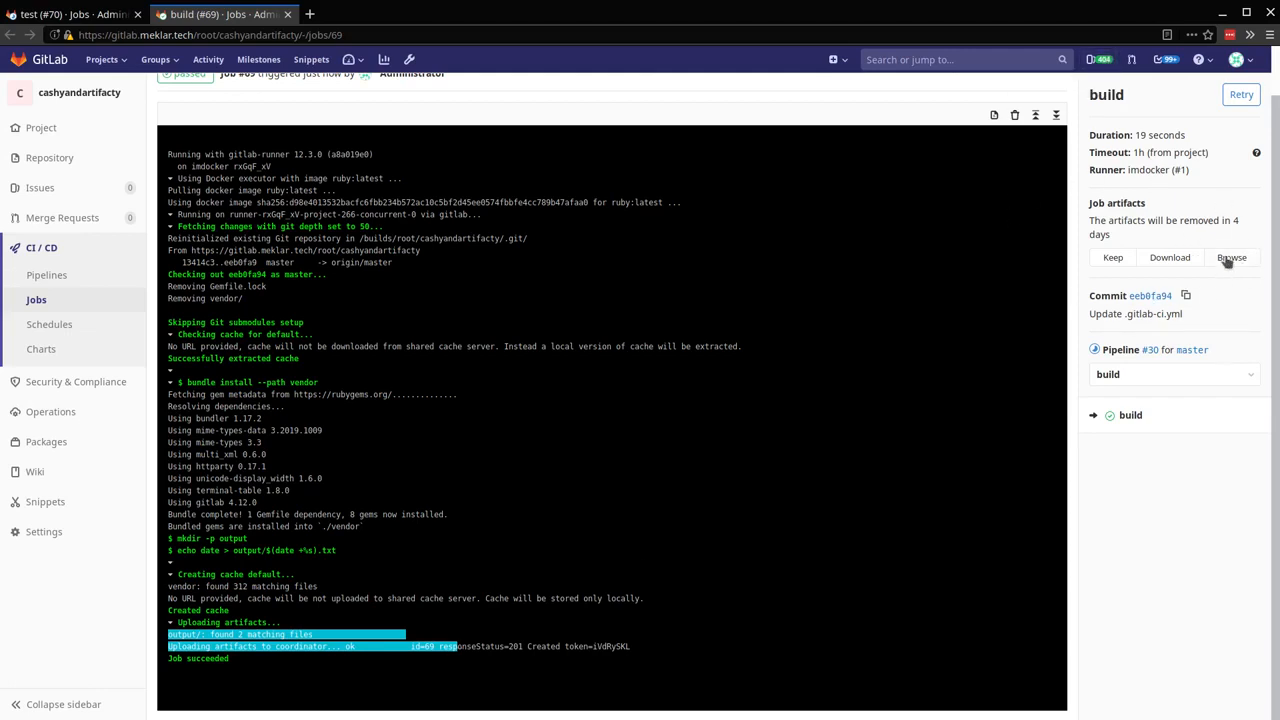
Browse job #69's artifacts and open the output folder
click(1231, 257)
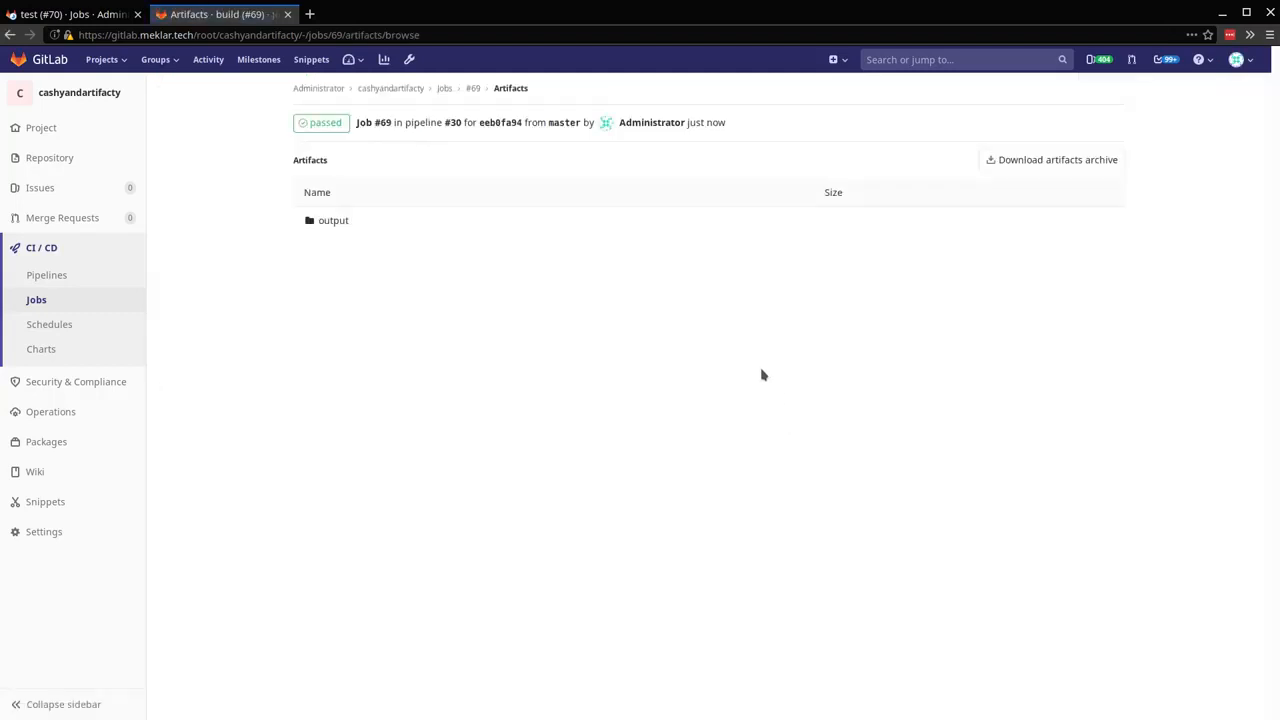
click(333, 220)
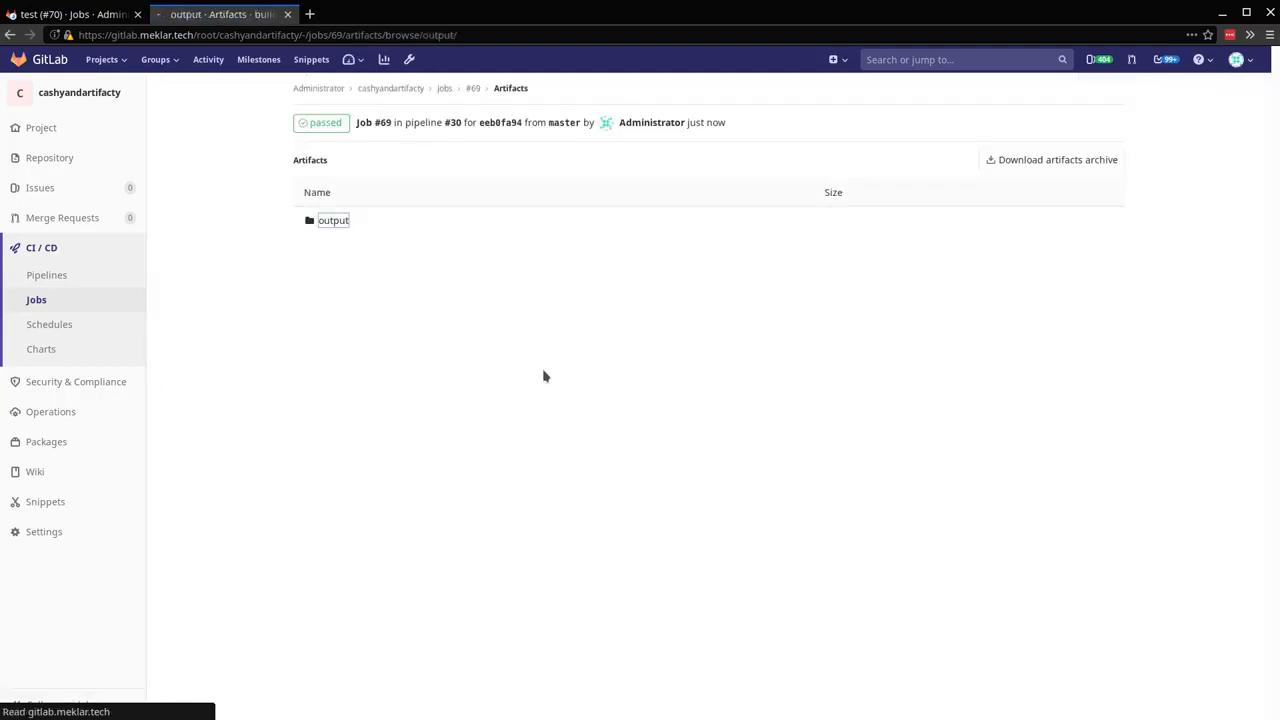
click(333, 220)
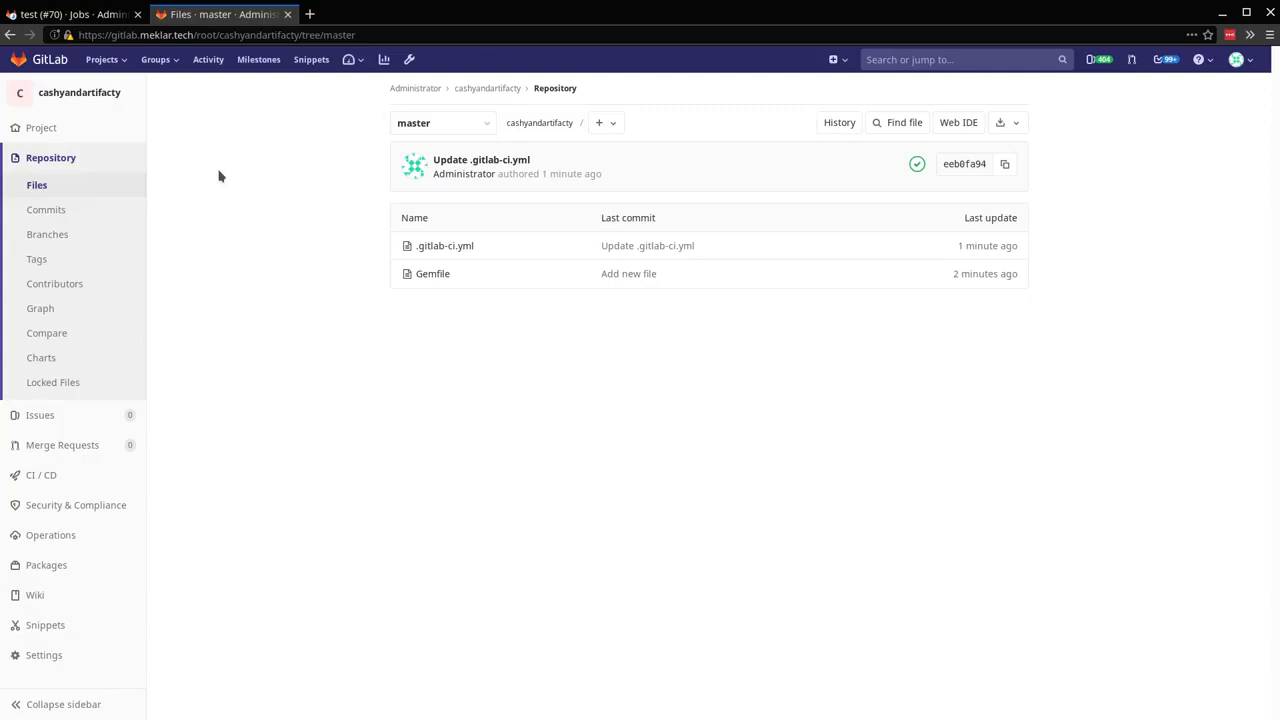
mouse_move(580, 290)
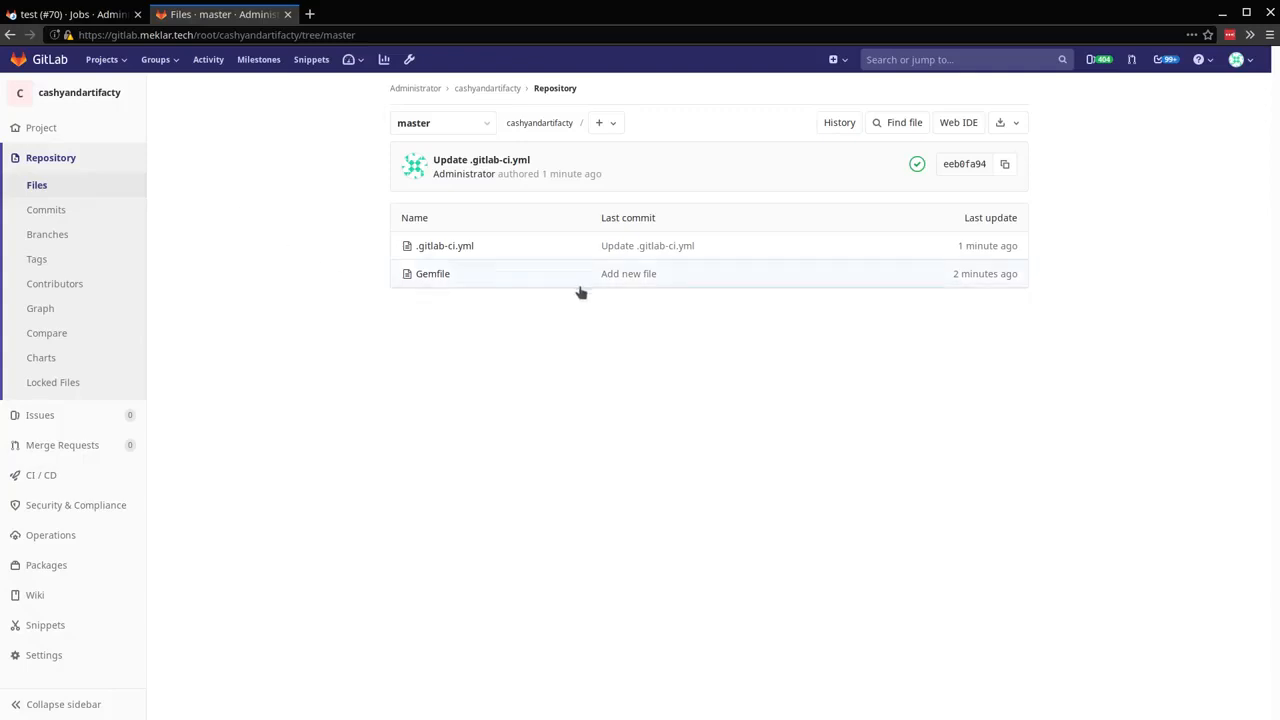
mouse_move(625, 424)
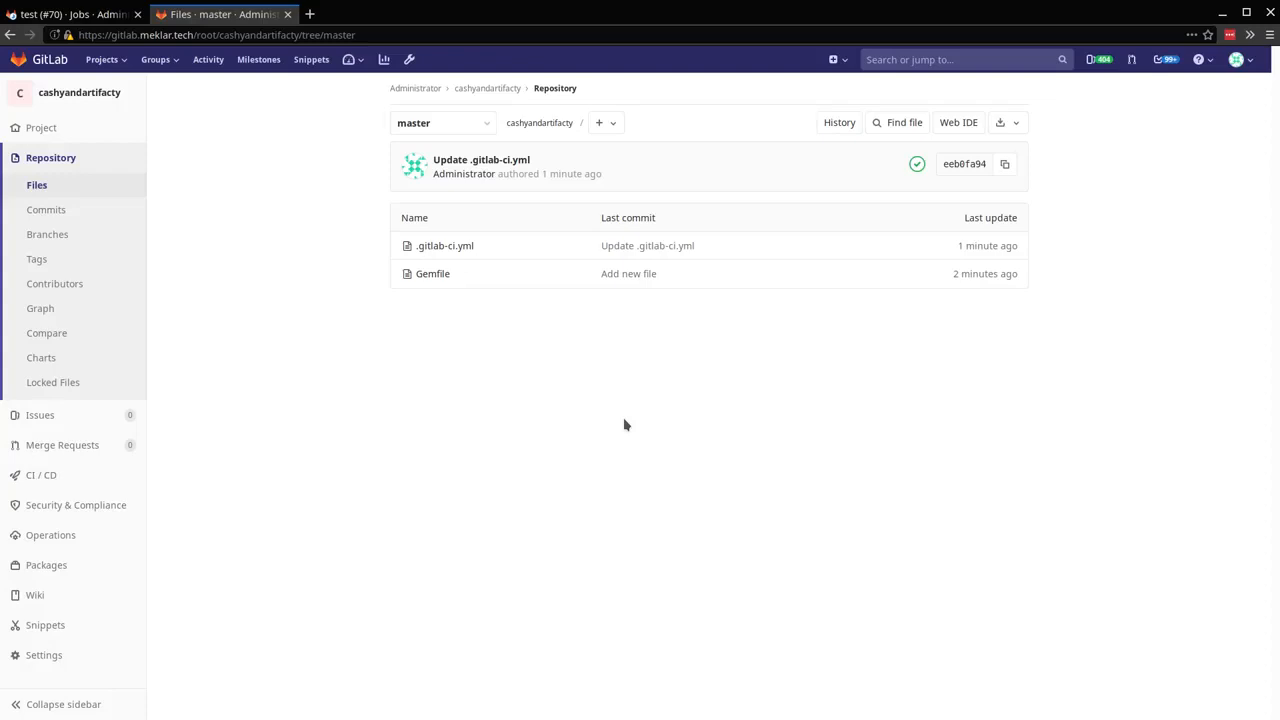
mouse_move(658, 7)
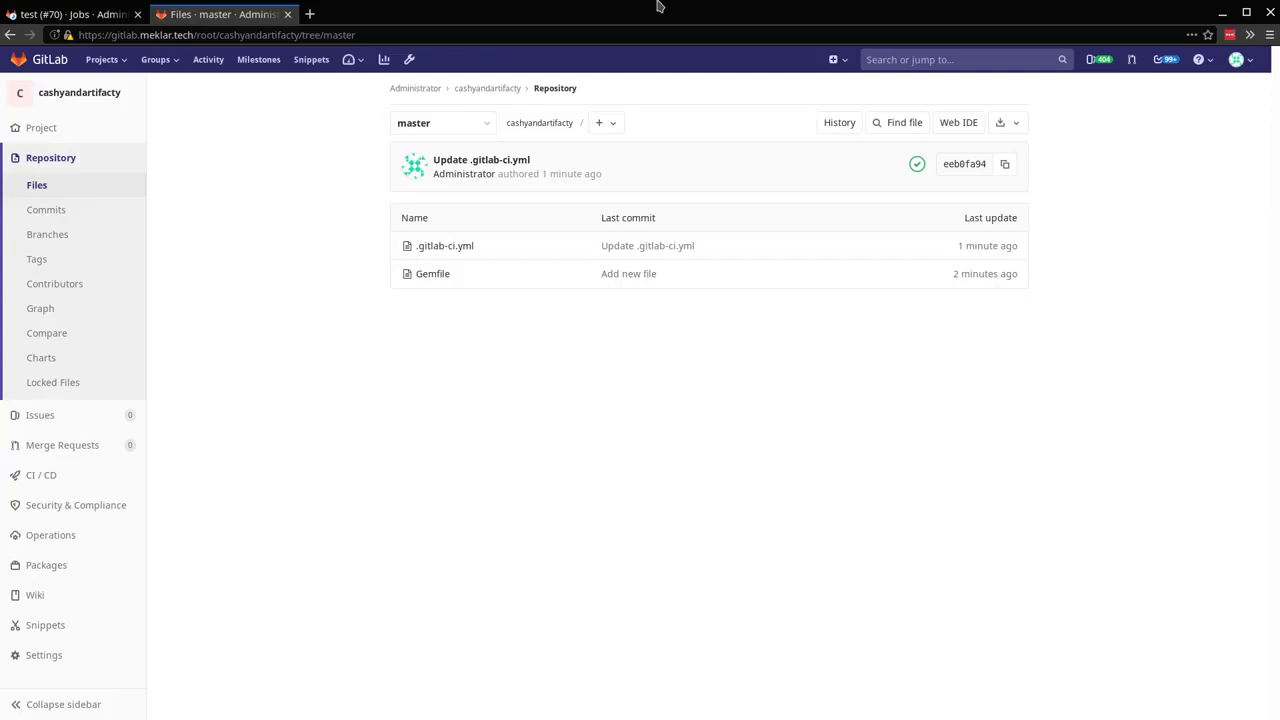